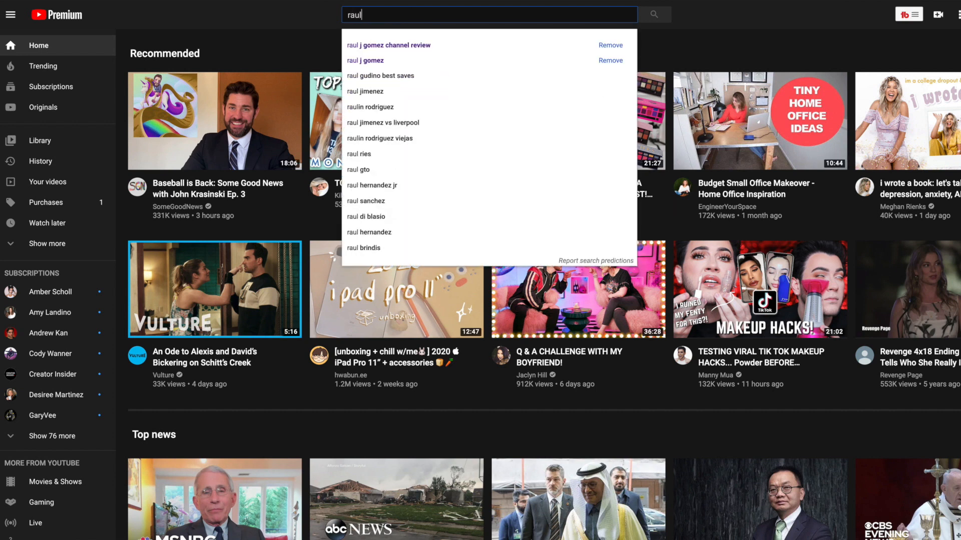
Search for the creator and open the channel's own video list in Studio.
left_click(388, 44)
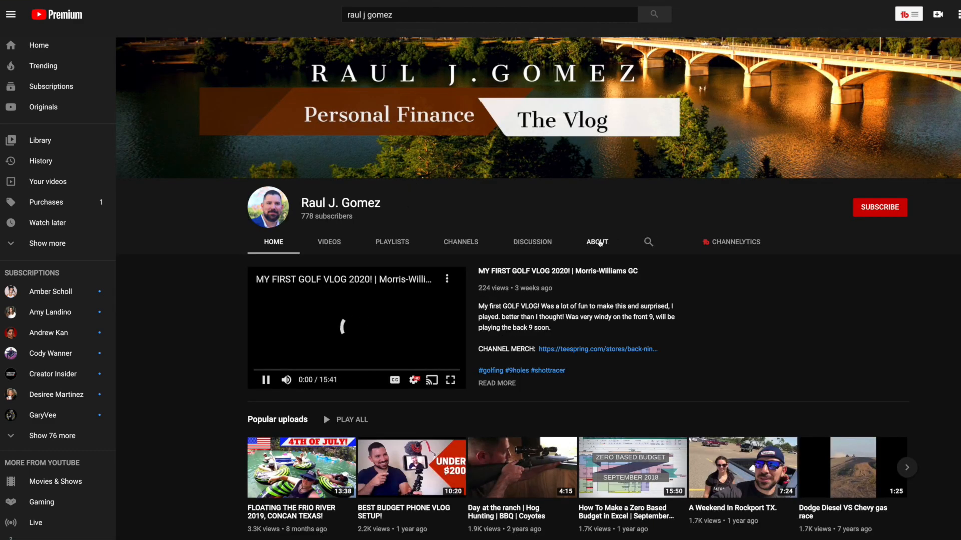
left_click(596, 242)
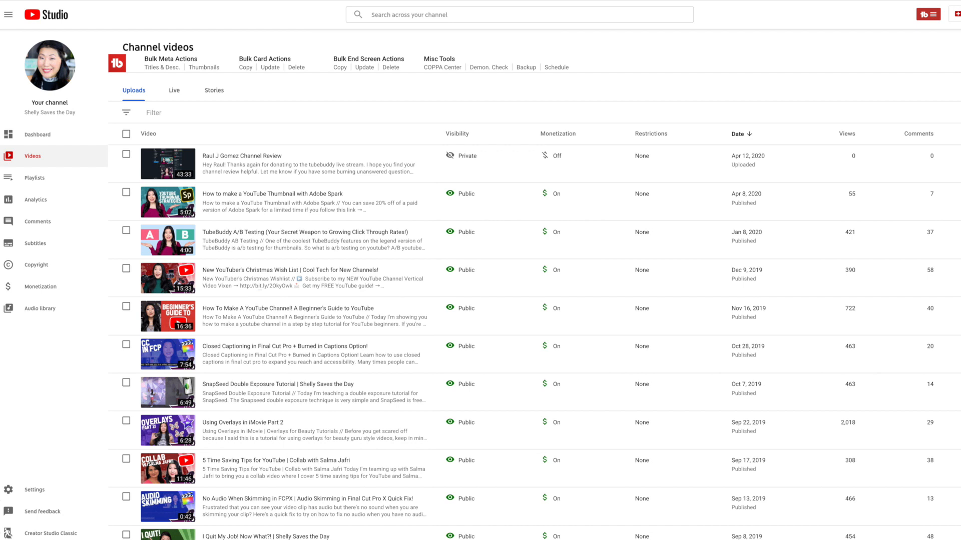
mouse_move(229, 152)
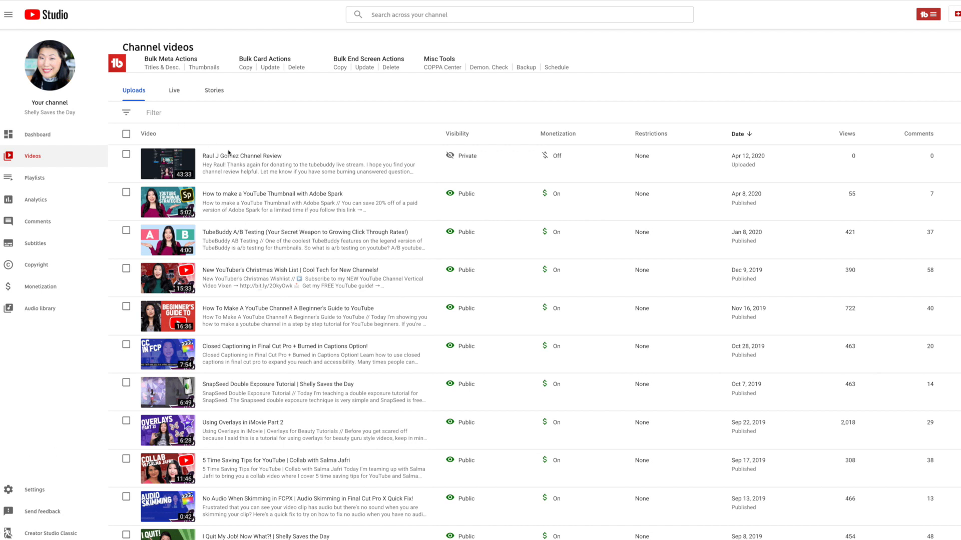
mouse_move(485, 158)
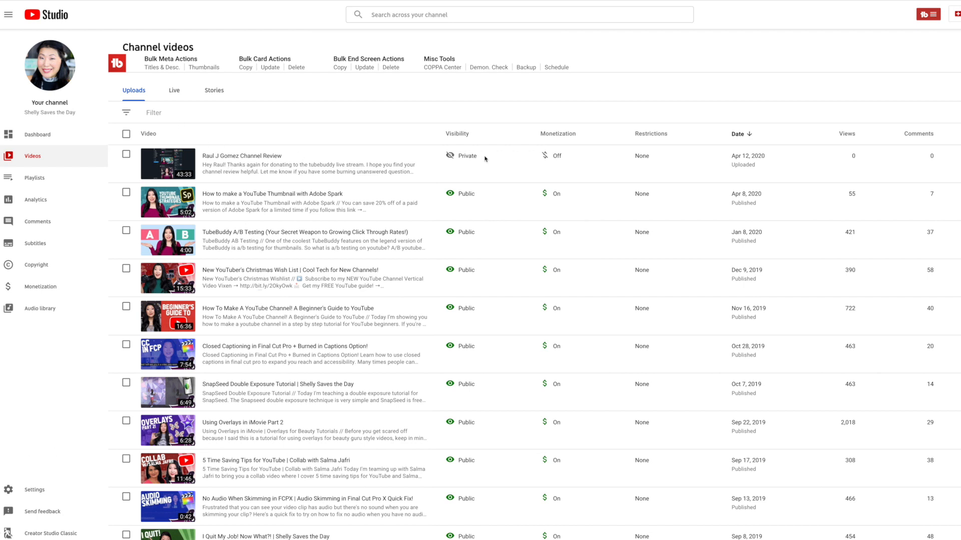
mouse_move(223, 157)
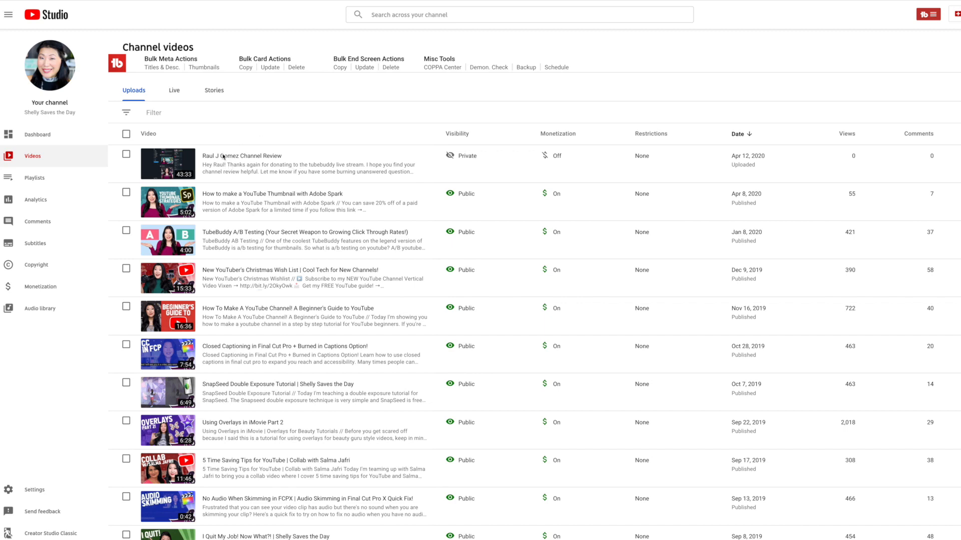
Open Video details for the private Raul J Gomez Channel Review upload.
left_click(242, 156)
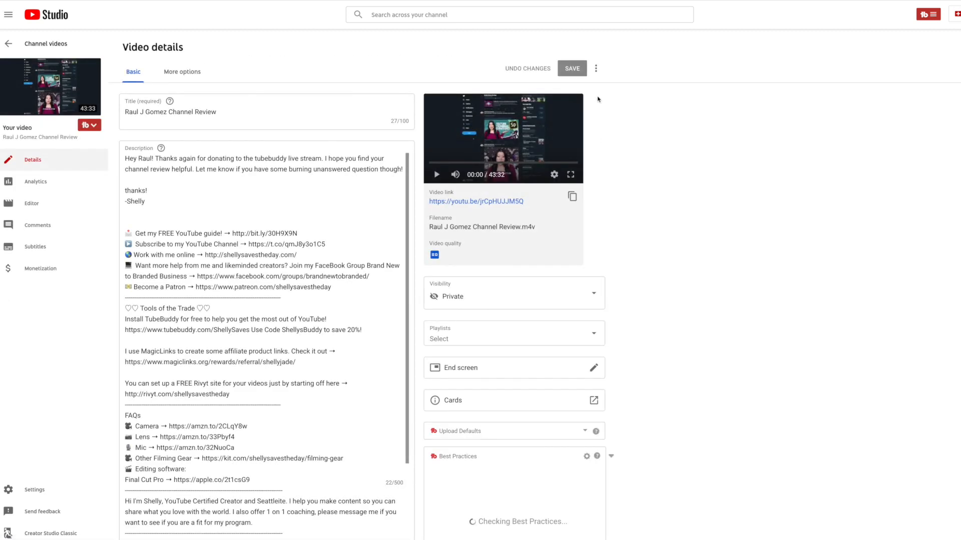
Choose Share privately from the three-dot menu beside Save.
left_click(595, 68)
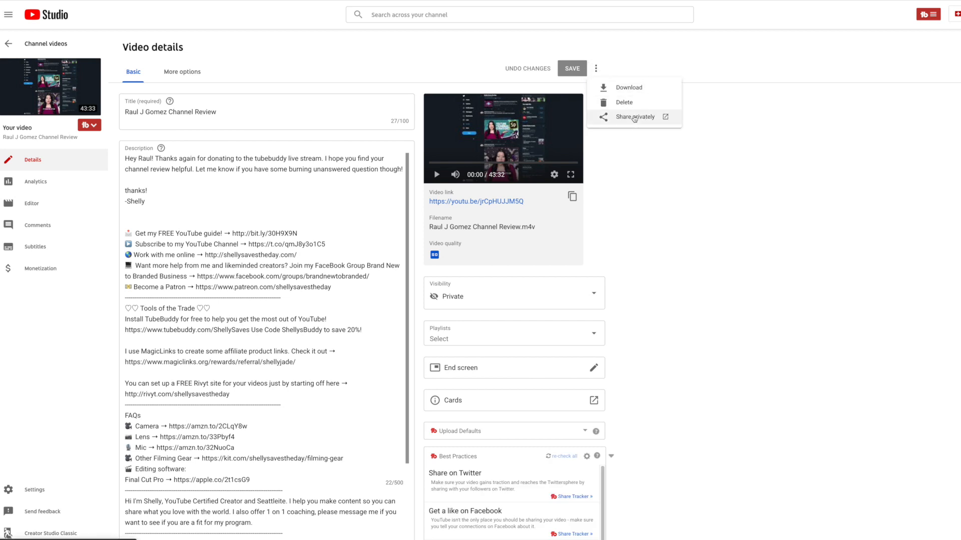
left_click(635, 117)
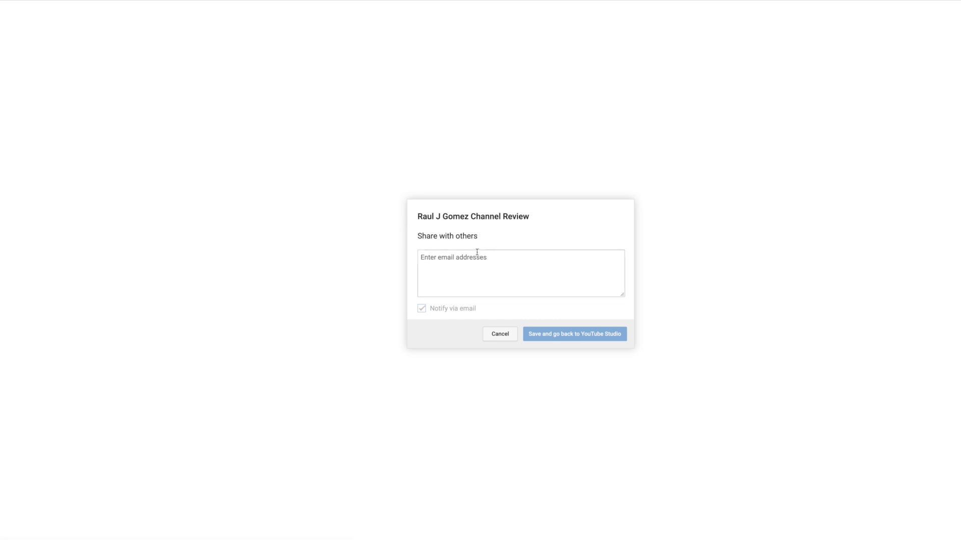
left_click(521, 273)
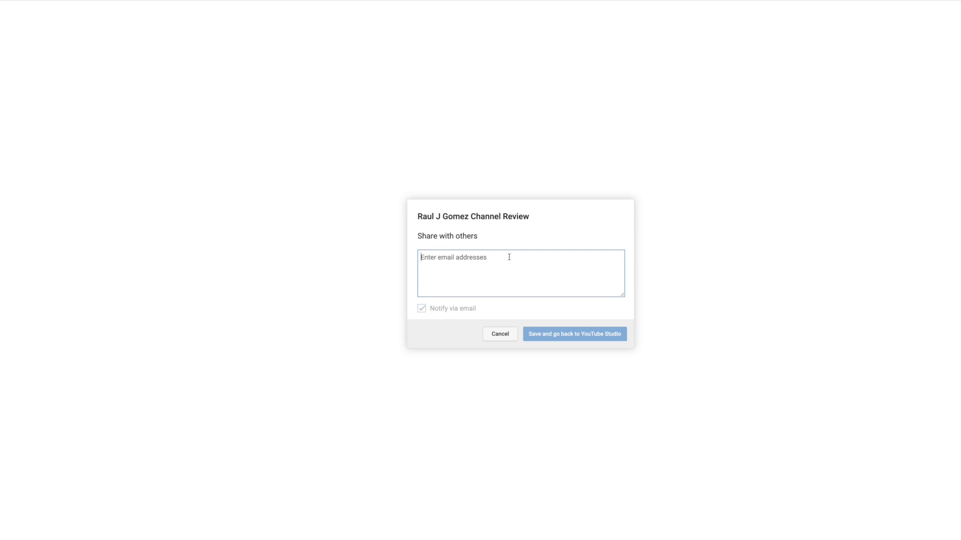
mouse_move(442, 260)
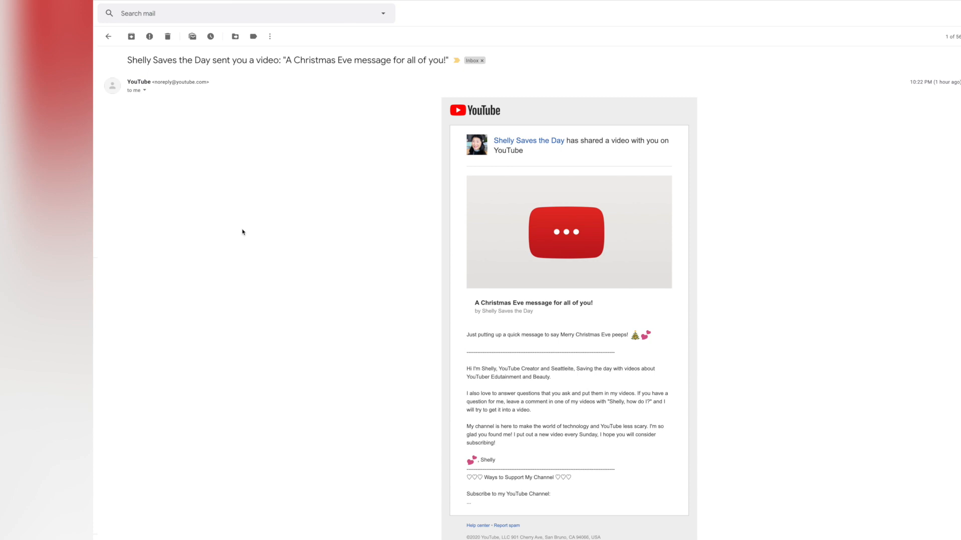
Scroll through the shared-video email for 'A Christmas Eve message for all of you!'.
scroll("down", 3)
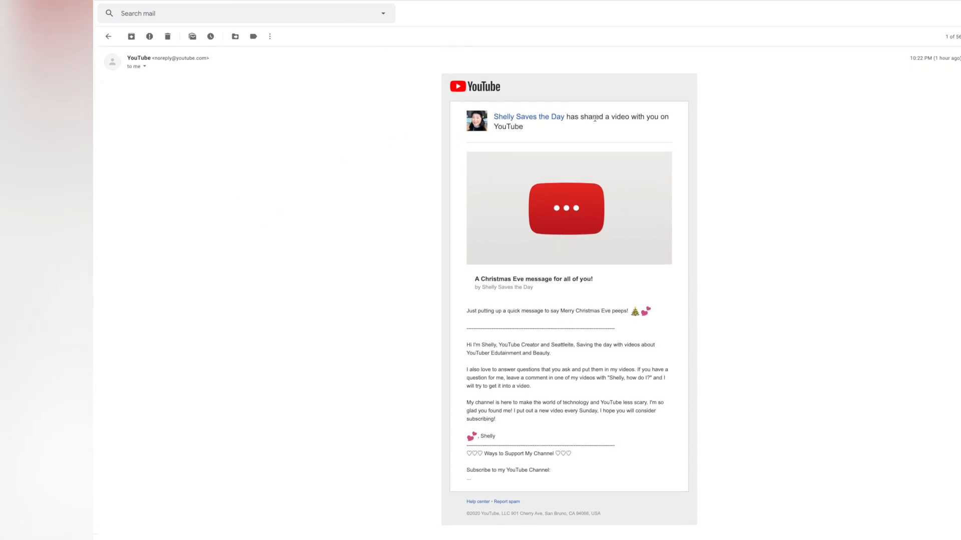
mouse_move(584, 205)
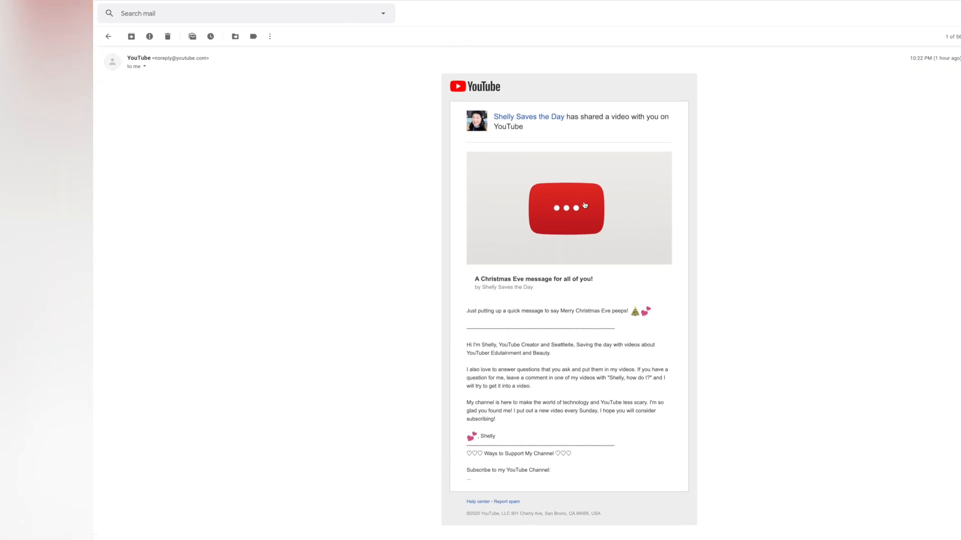
mouse_move(403, 234)
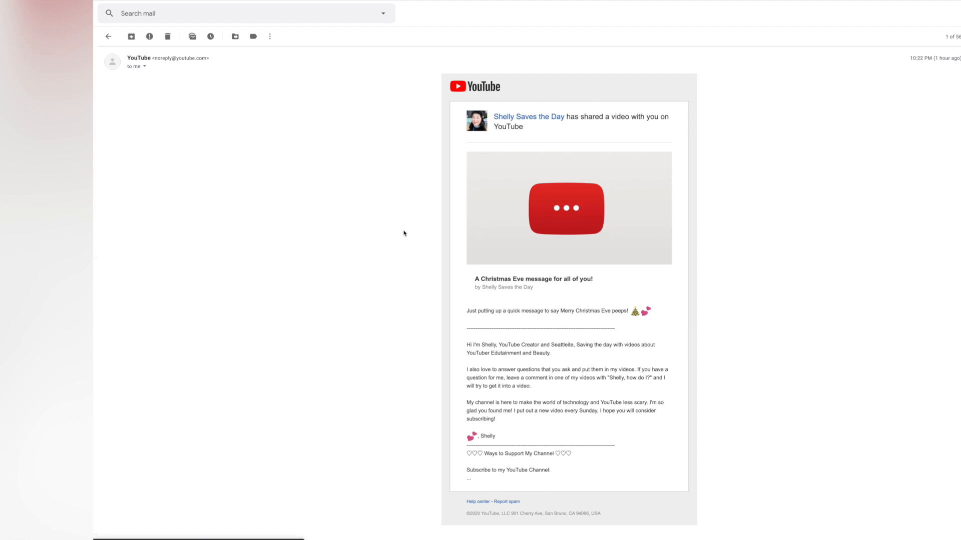
mouse_move(595, 222)
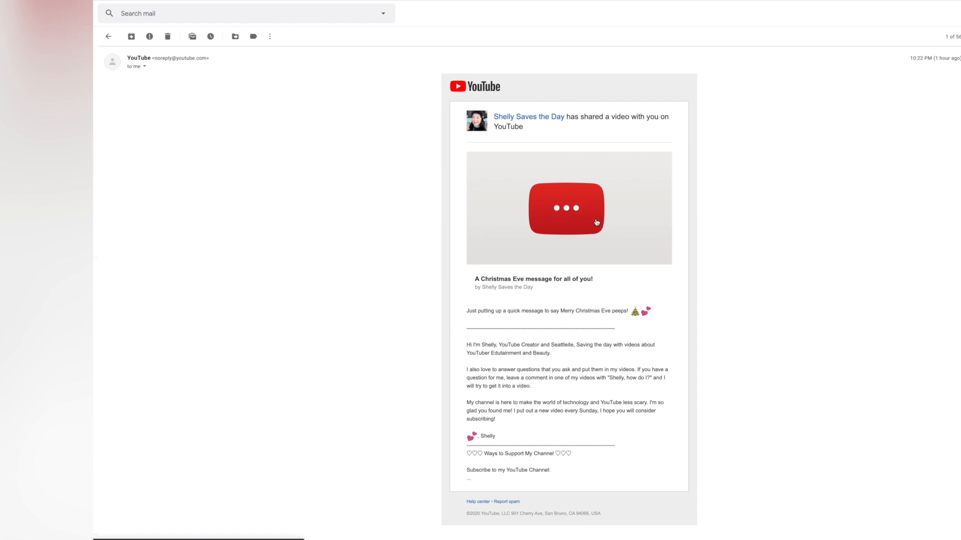
mouse_move(442, 199)
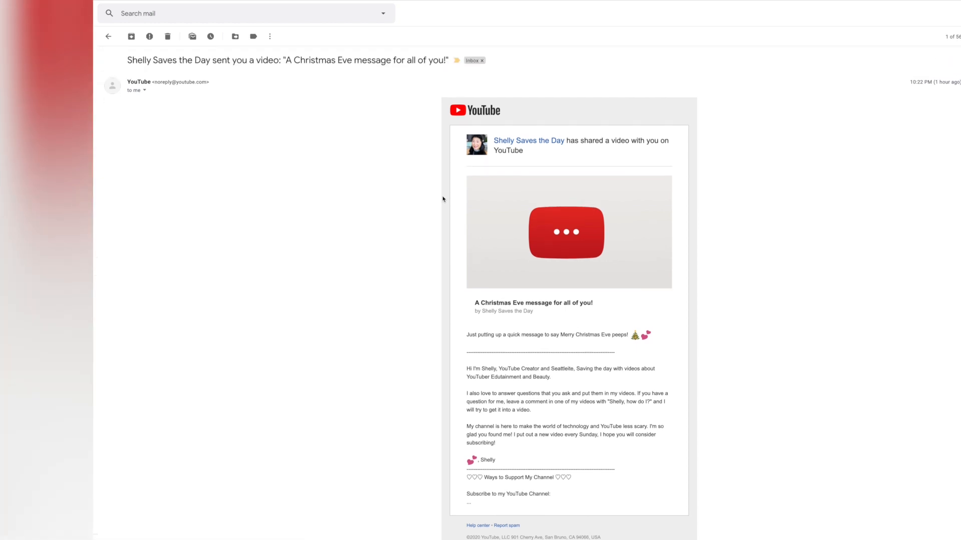
mouse_move(764, 139)
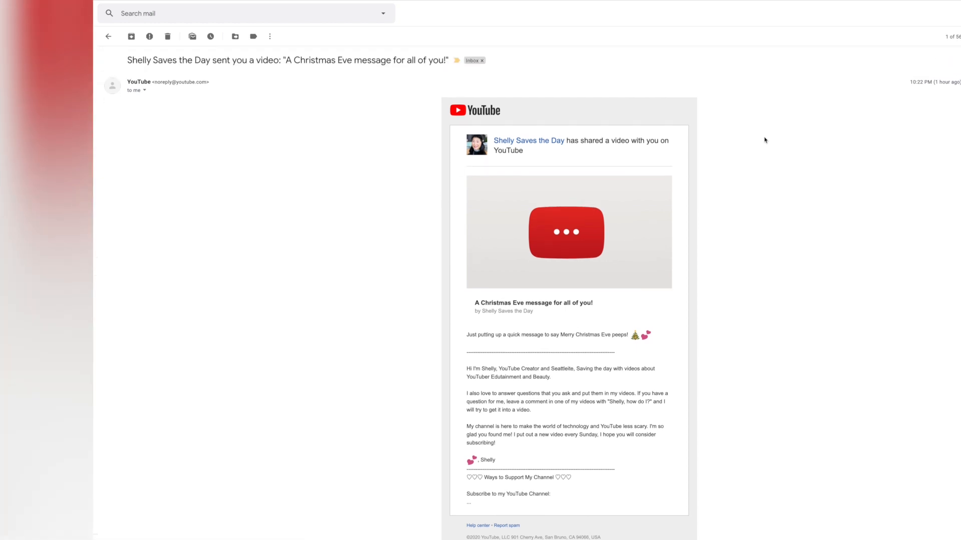